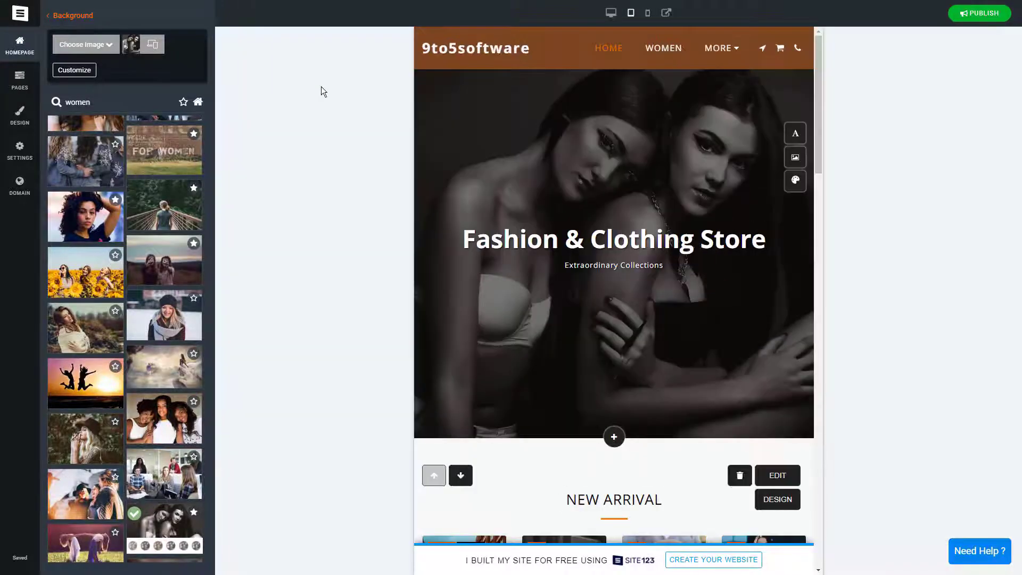
- Preview the Site123 homepage in phone layout and select the wrapped Fashion & Clothing Store title
{"action": "scroll", "scroll_direction": "down", "scroll_amount": 3}
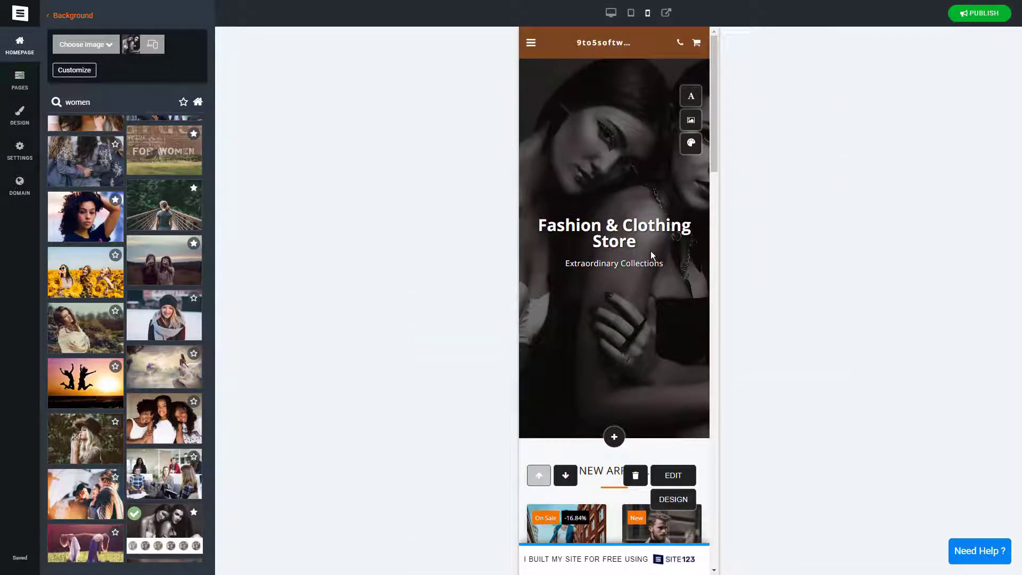
{"action": "left_click", "coordinate": [613, 233]}
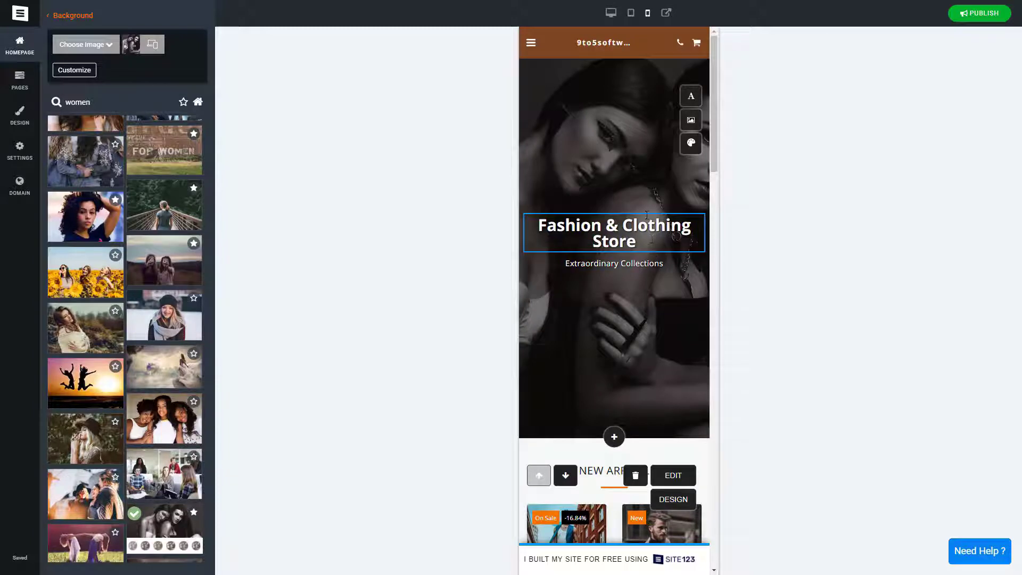
{"action": "scroll", "scroll_direction": "down", "scroll_amount": 3}
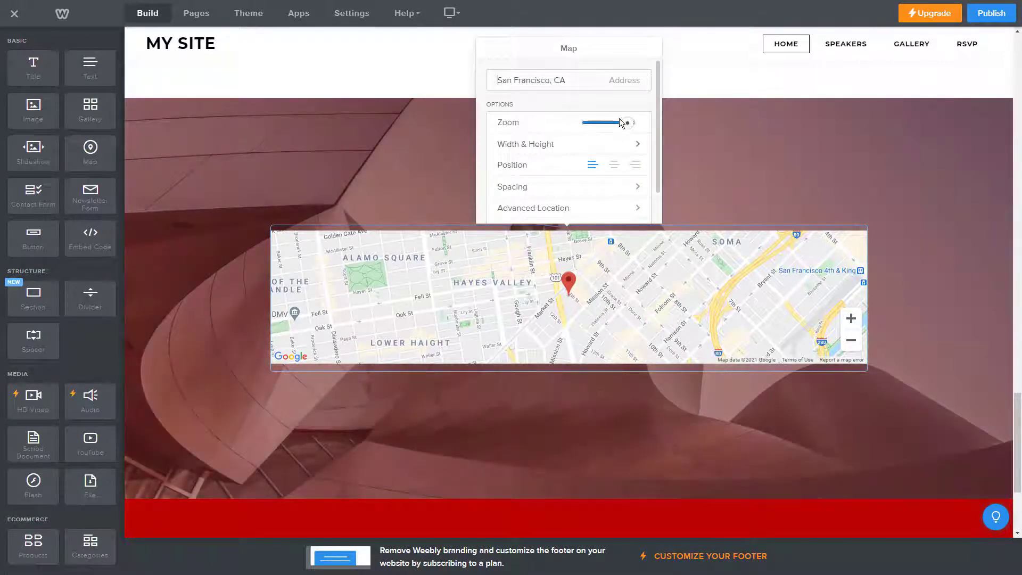
- Zoom the San Francisco map out and back in on the city, then adjust its height
{"action": "left_click_drag", "start_coordinate": [622, 123], "coordinate": [612, 123]}
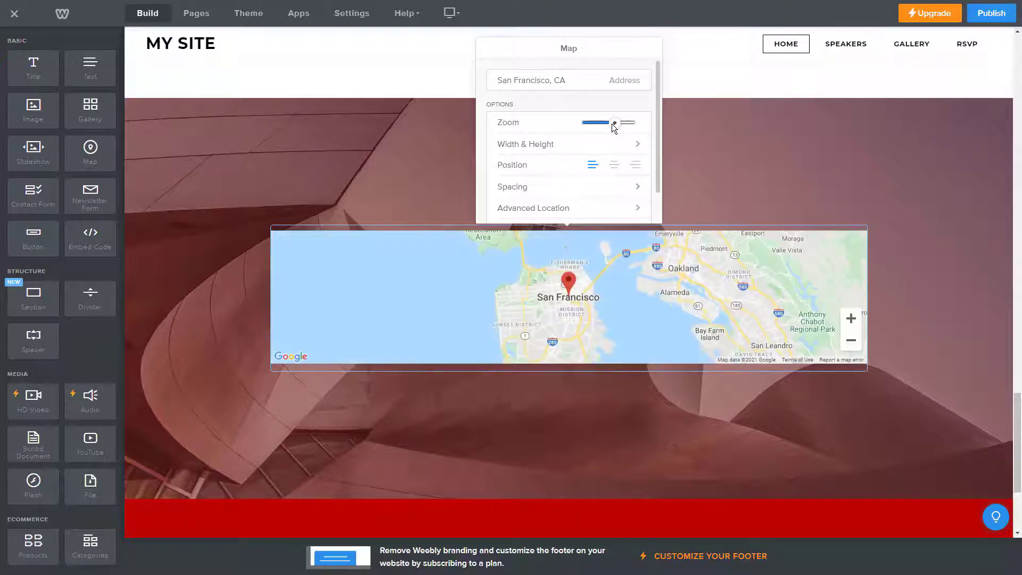
{"action": "left_click_drag", "start_coordinate": [612, 122], "coordinate": [624, 122]}
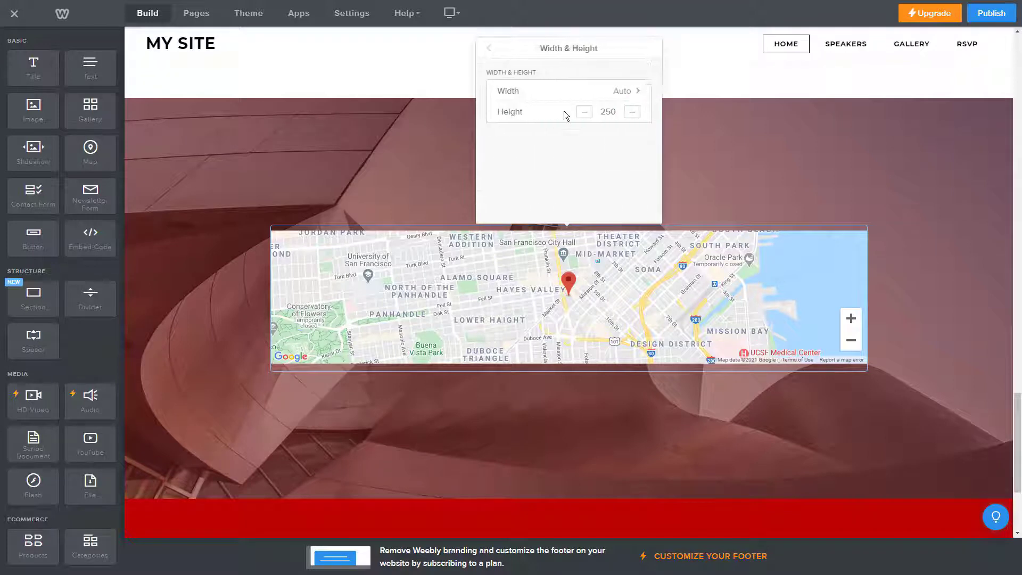
{"action": "left_click", "coordinate": [631, 113]}
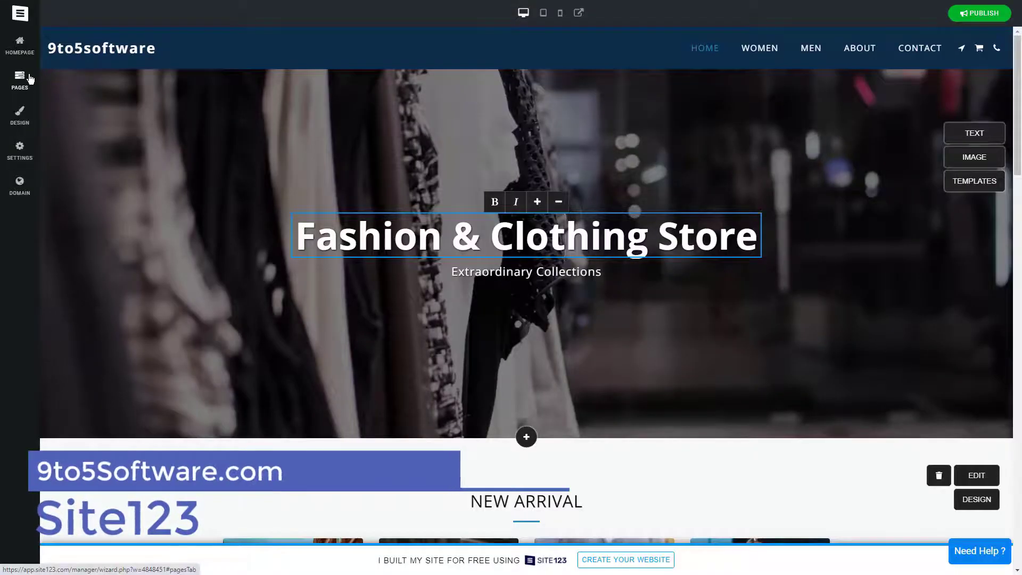
- Apply a brown colour palette with orange accents from Design > Colors
{"action": "left_click", "coordinate": [20, 116]}
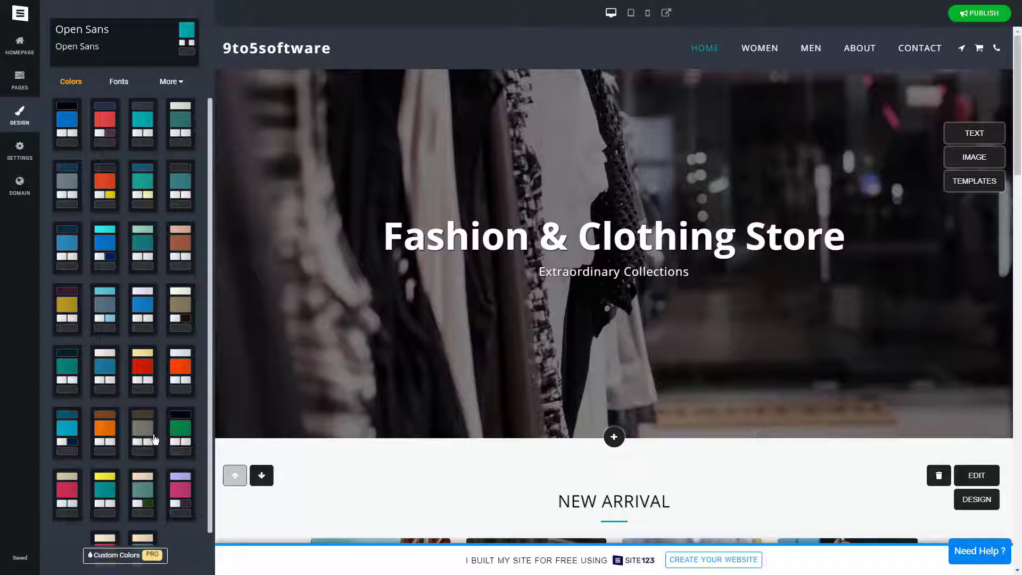
{"action": "left_click", "coordinate": [179, 433]}
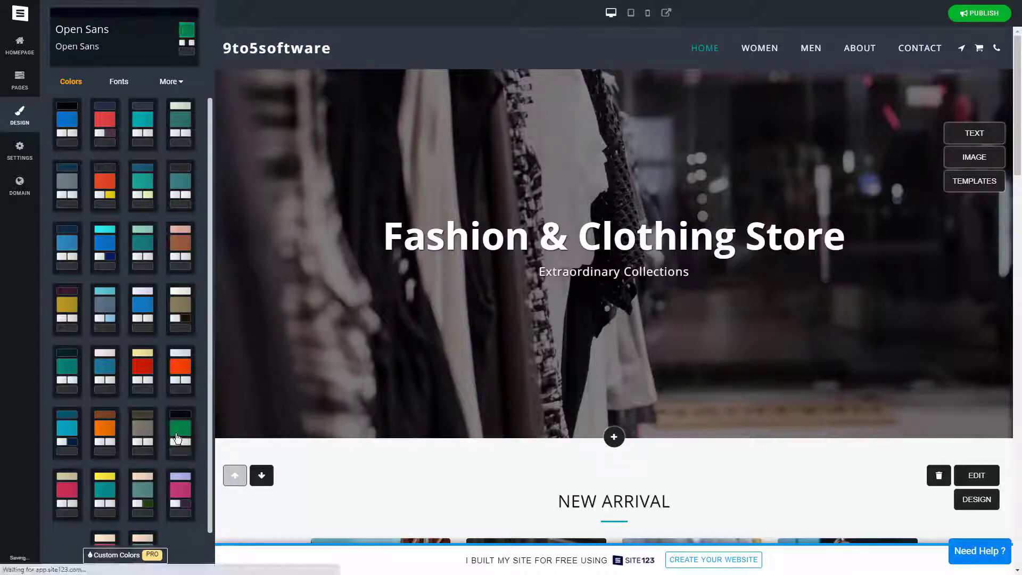
{"action": "scroll", "scroll_direction": "down", "scroll_amount": 3}
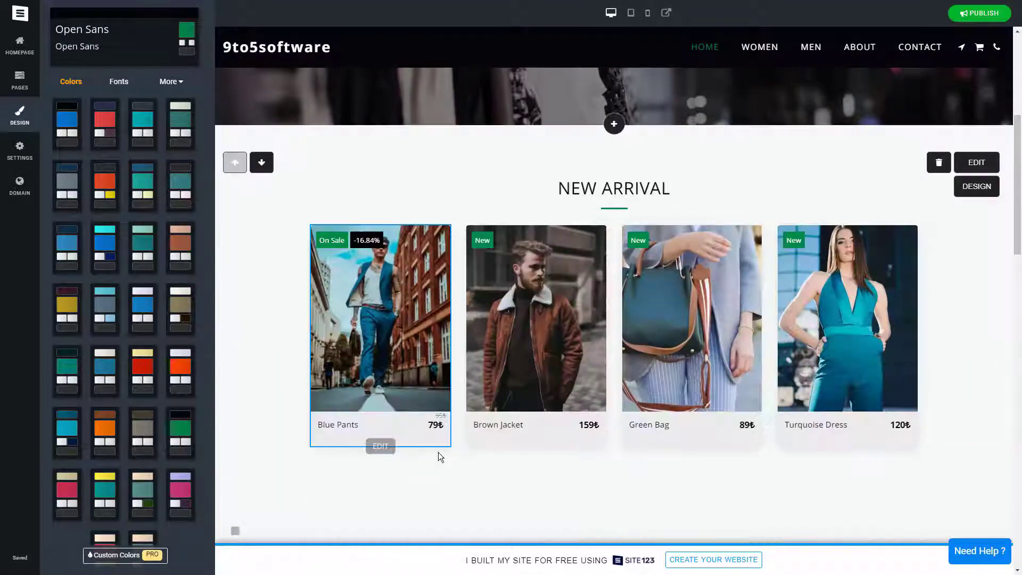
{"action": "scroll", "scroll_direction": "down", "scroll_amount": 3}
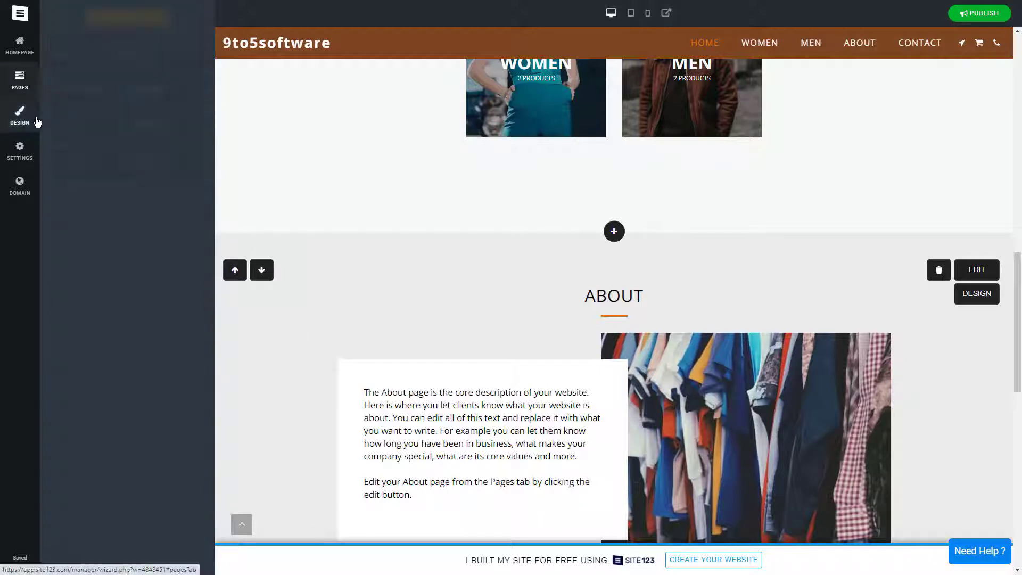
{"action": "left_click", "coordinate": [20, 150]}
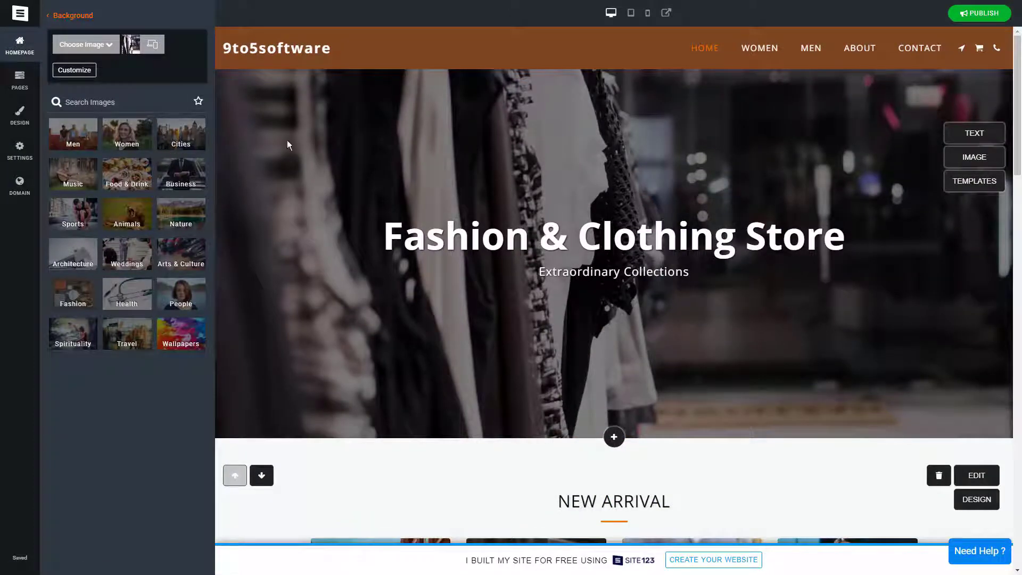
- Try several photos from the Women stock category as the hero background
{"action": "left_click", "coordinate": [126, 133]}
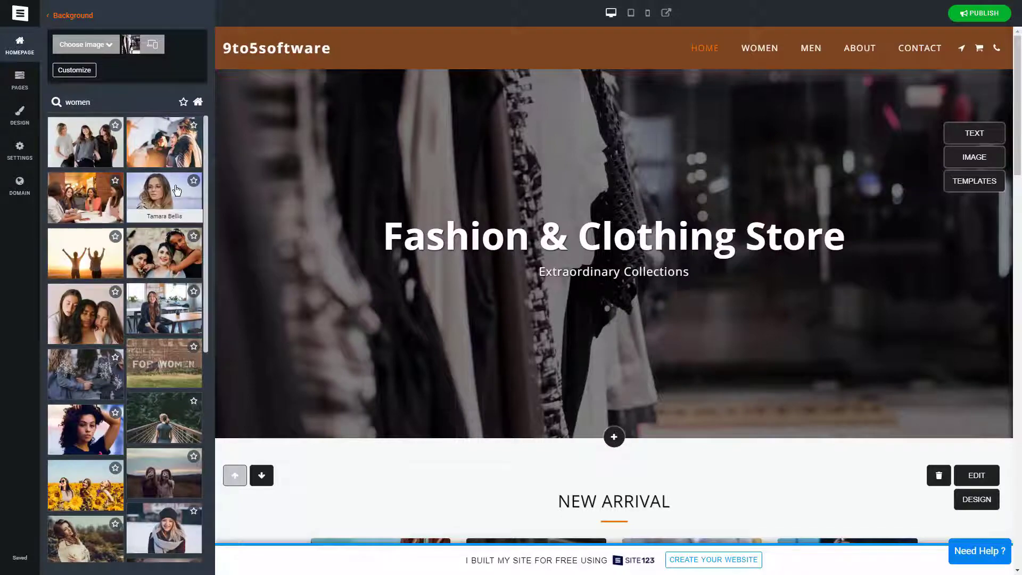
{"action": "left_click", "coordinate": [164, 197]}
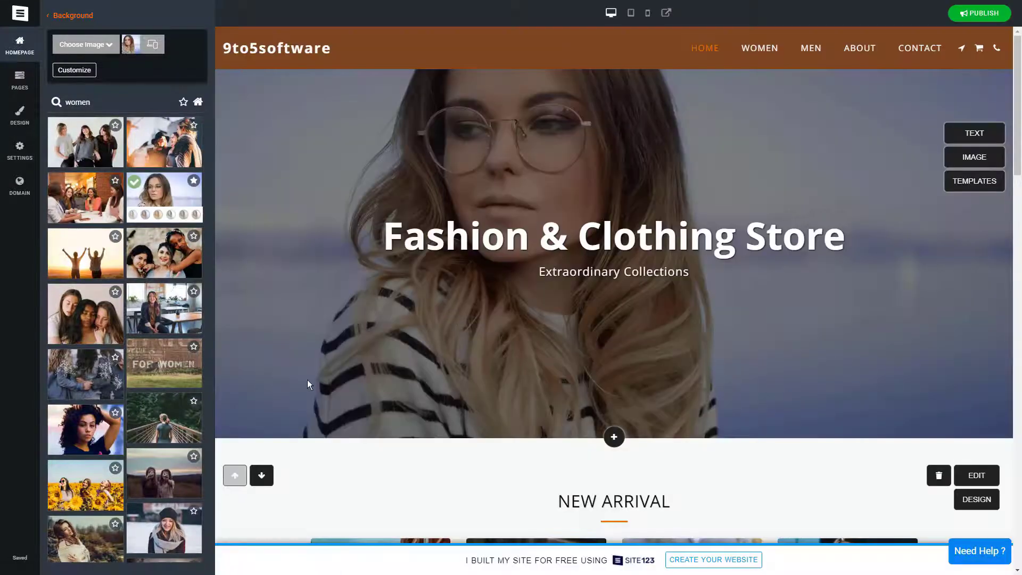
{"action": "left_click", "coordinate": [164, 363]}
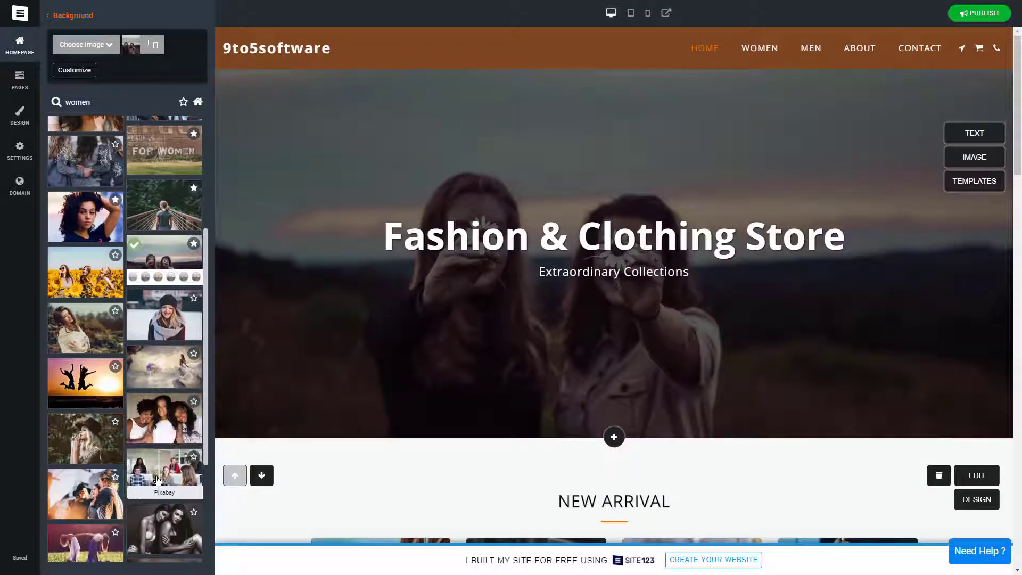
{"action": "left_click", "coordinate": [164, 528]}
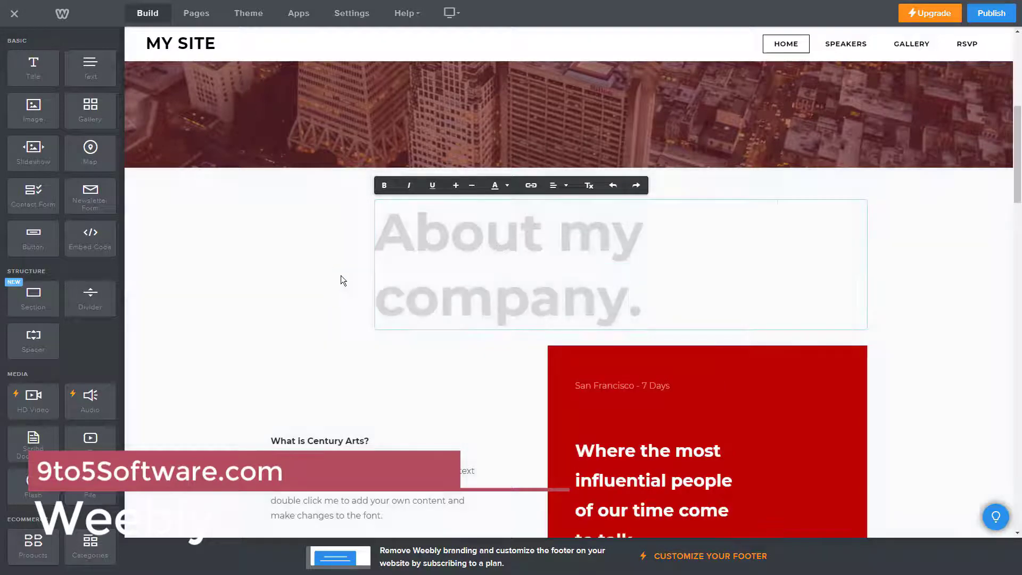
- Shrink the 'About my company.' heading and set column spacing to 0
{"action": "left_click", "coordinate": [506, 185]}
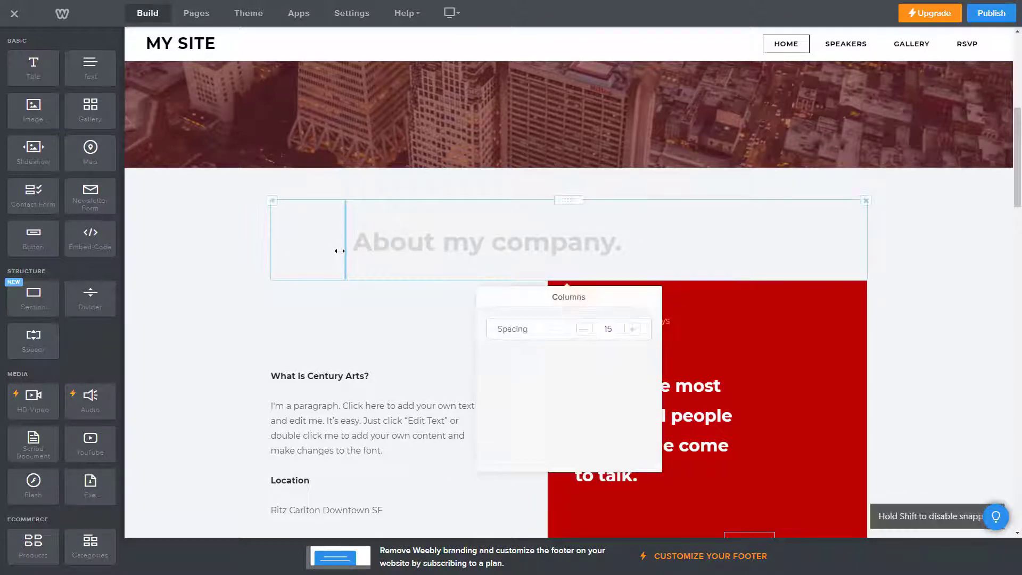
{"action": "left_click", "coordinate": [583, 329]}
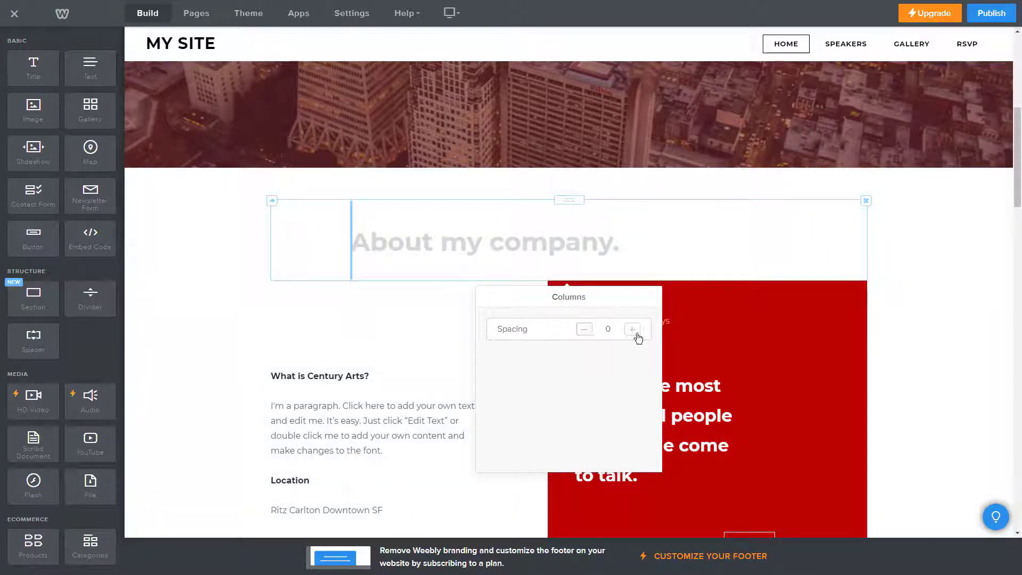
{"action": "left_click", "coordinate": [632, 328]}
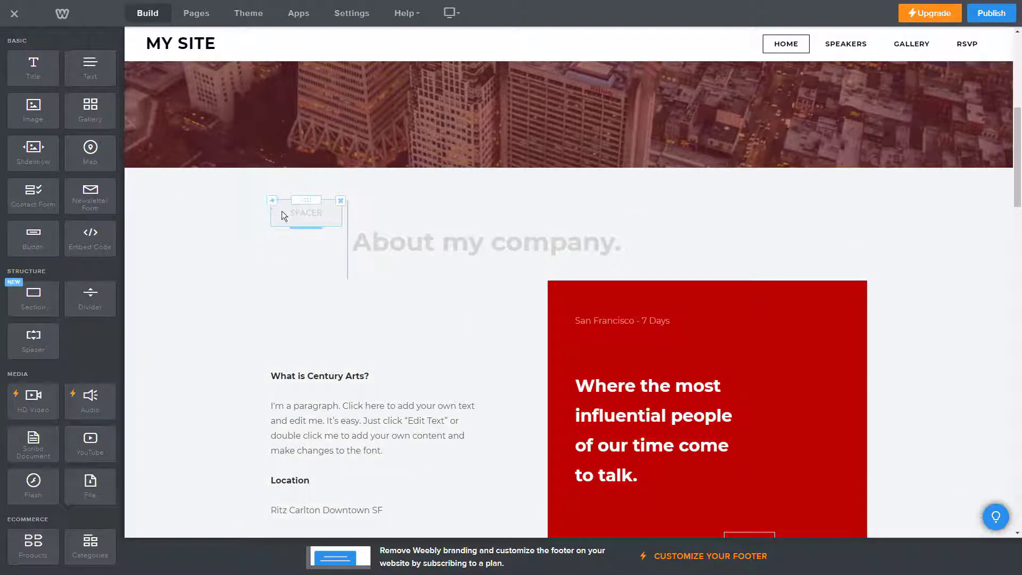
- Delete the empty spacer beside the heading and select the heading text
{"action": "left_click", "coordinate": [340, 200]}
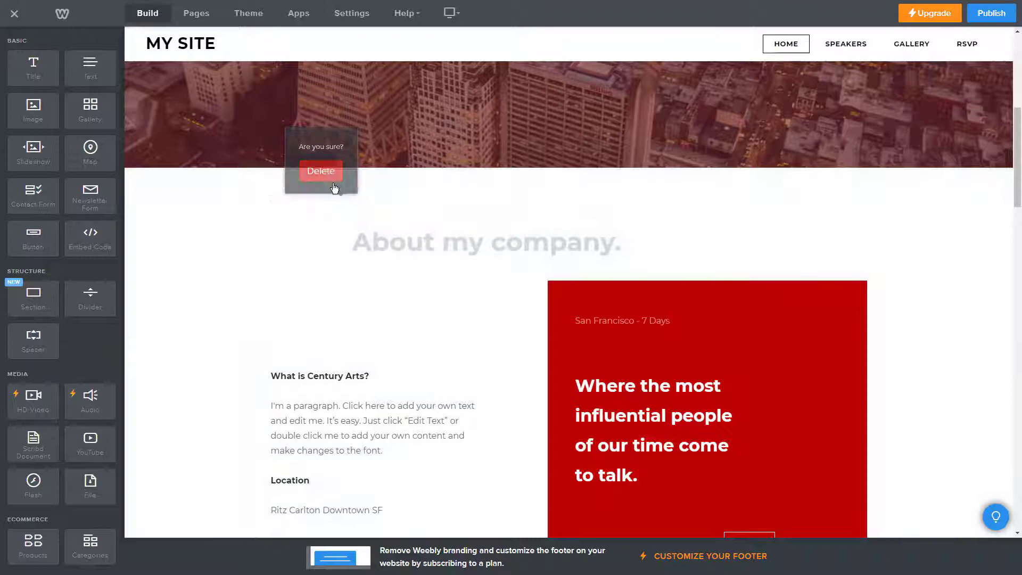
{"action": "left_click", "coordinate": [320, 171]}
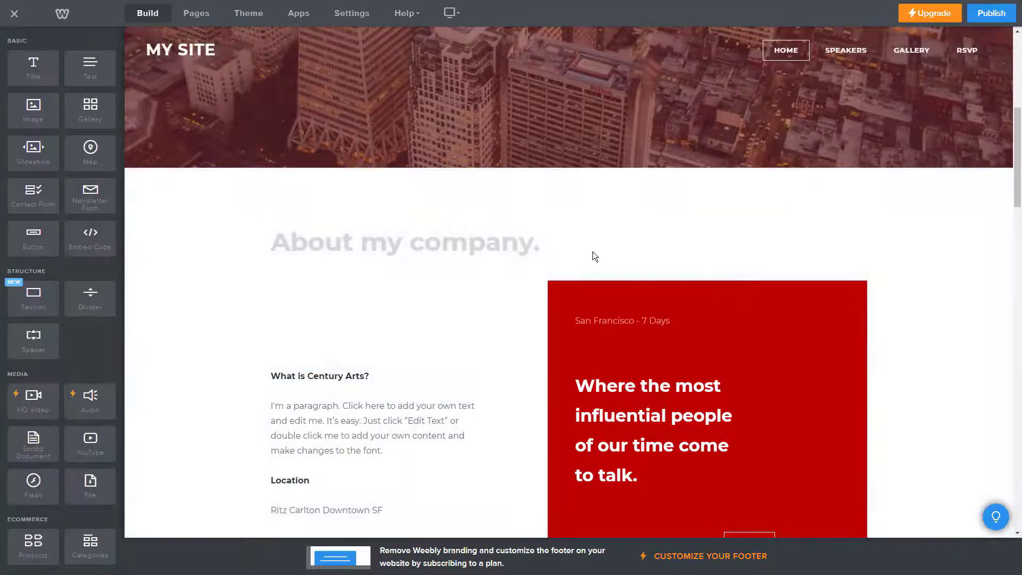
{"action": "double_click", "coordinate": [471, 241]}
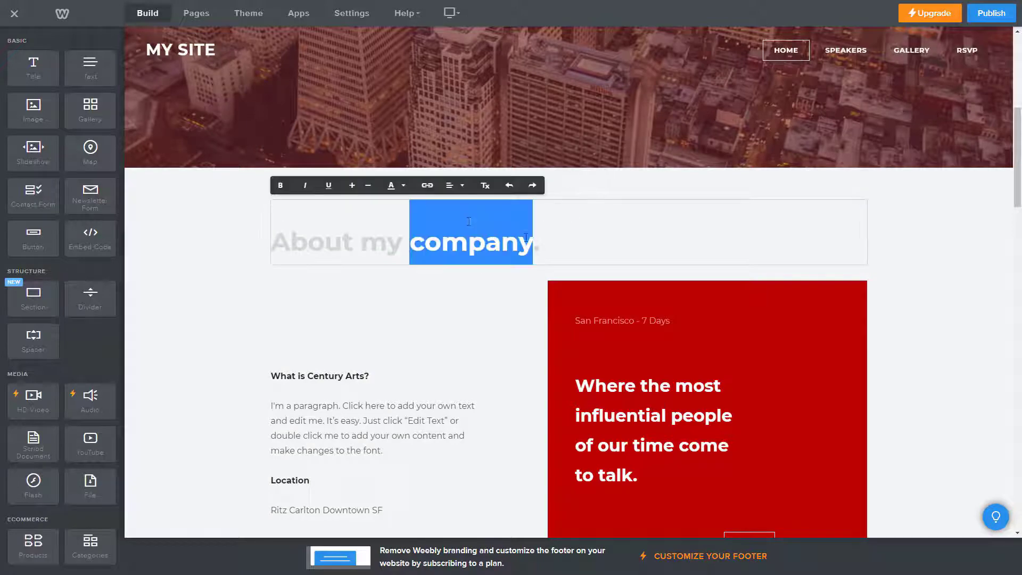
{"action": "left_click", "coordinate": [403, 202]}
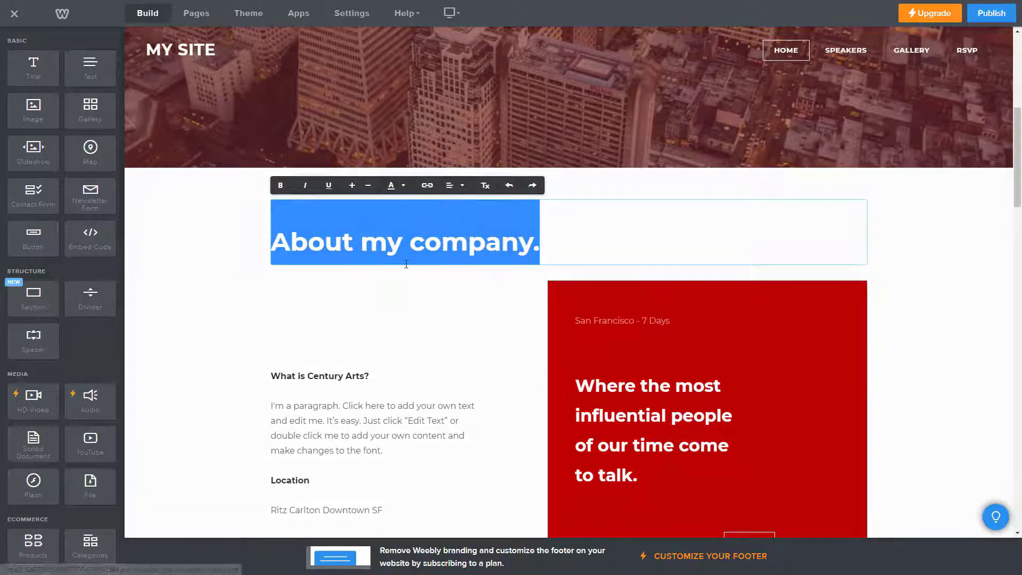
{"action": "scroll", "scroll_direction": "down", "scroll_amount": 3}
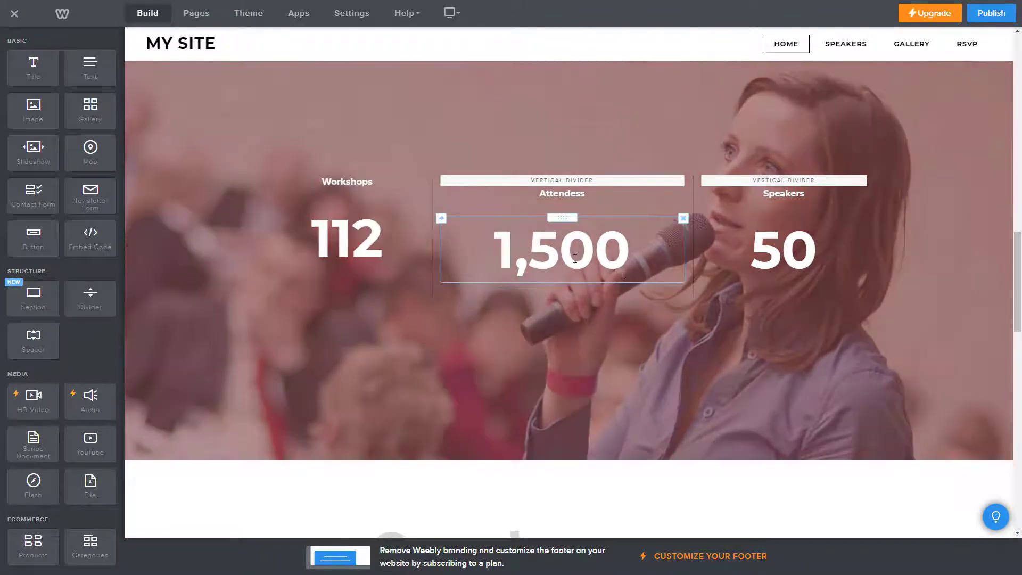
- Jump to Speakers, scroll to the newsletter signup block and confirm its deletion
{"action": "scroll", "scroll_direction": "down", "scroll_amount": 3}
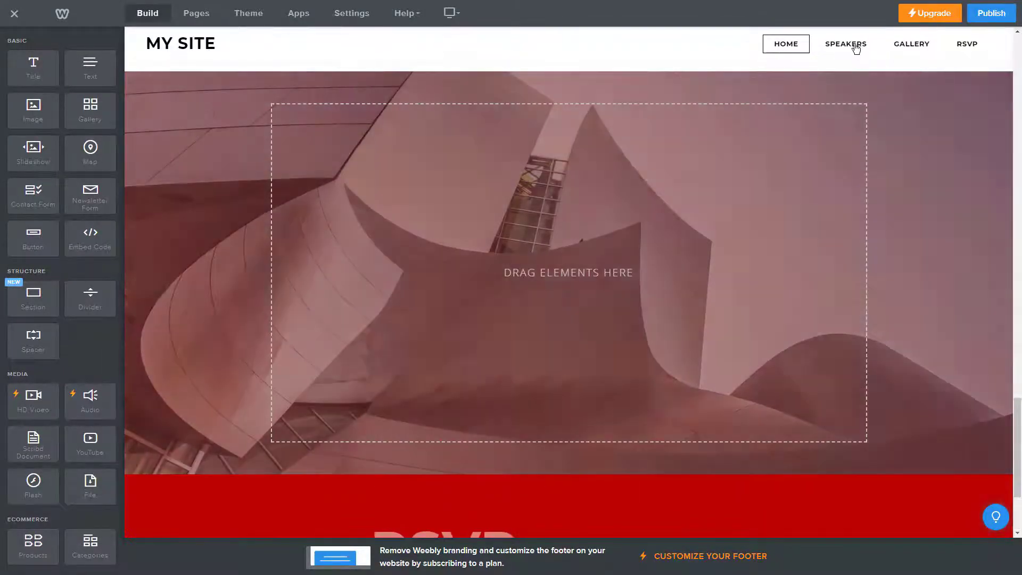
{"action": "left_click", "coordinate": [845, 43]}
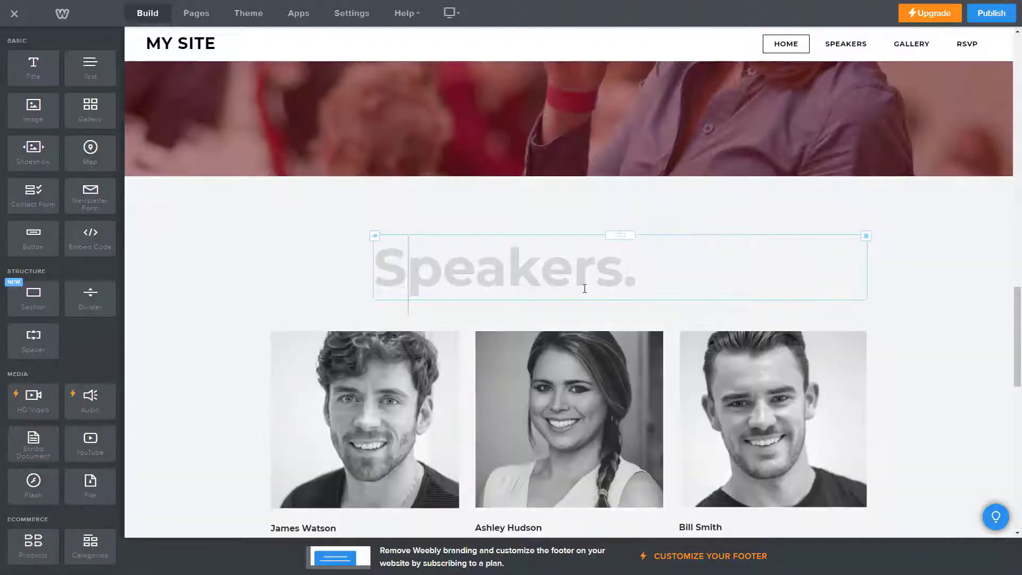
{"action": "scroll", "scroll_direction": "down", "scroll_amount": 3}
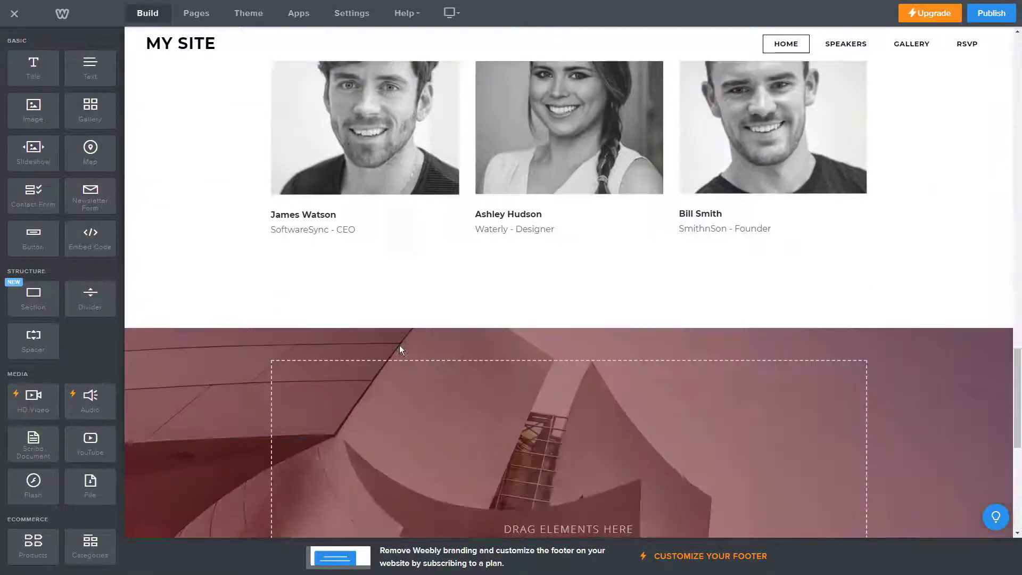
{"action": "scroll", "scroll_direction": "down", "scroll_amount": 3}
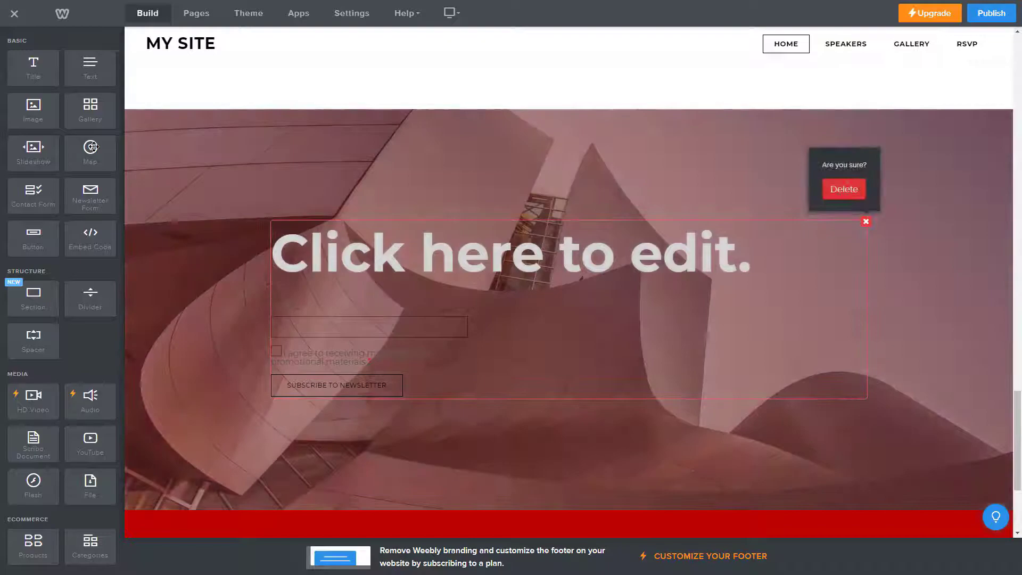
{"action": "left_click", "coordinate": [843, 189]}
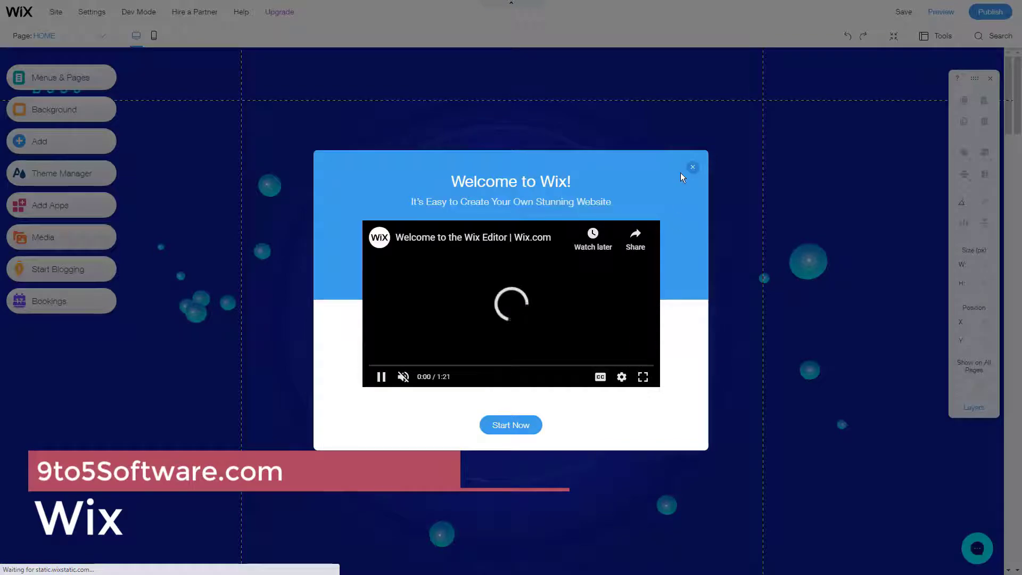
- Close the welcome video, scroll through the Boost 360 template and select the AV logo
{"action": "left_click", "coordinate": [692, 167]}
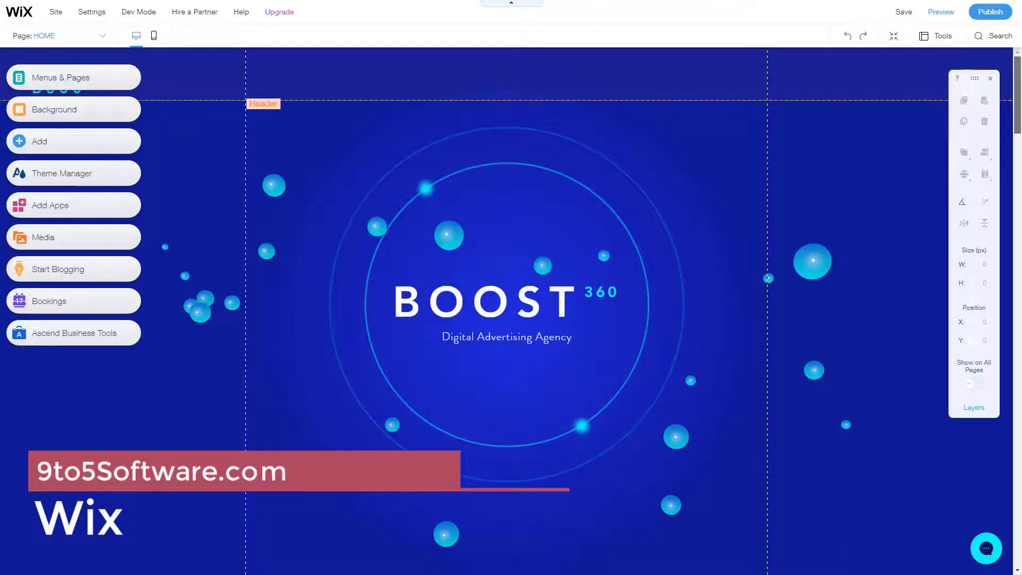
{"action": "scroll", "scroll_direction": "down", "scroll_amount": 3}
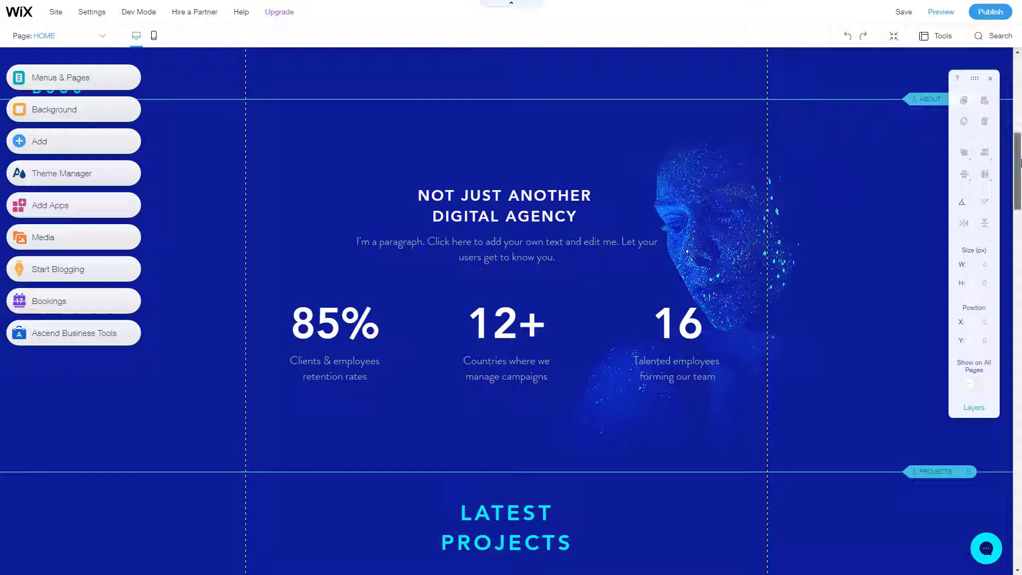
{"action": "scroll", "scroll_direction": "down", "scroll_amount": 3}
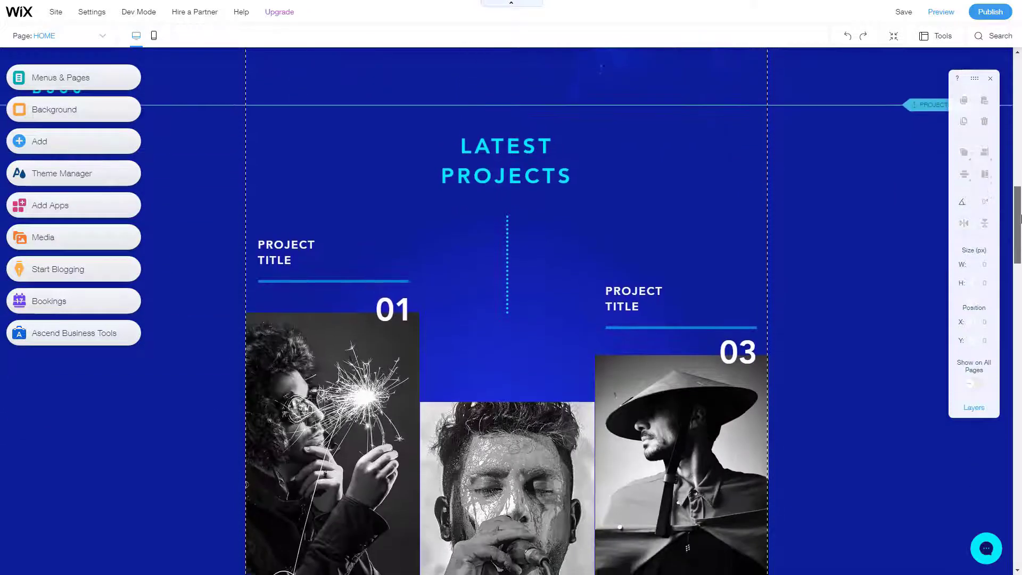
{"action": "scroll", "scroll_direction": "down", "scroll_amount": 3}
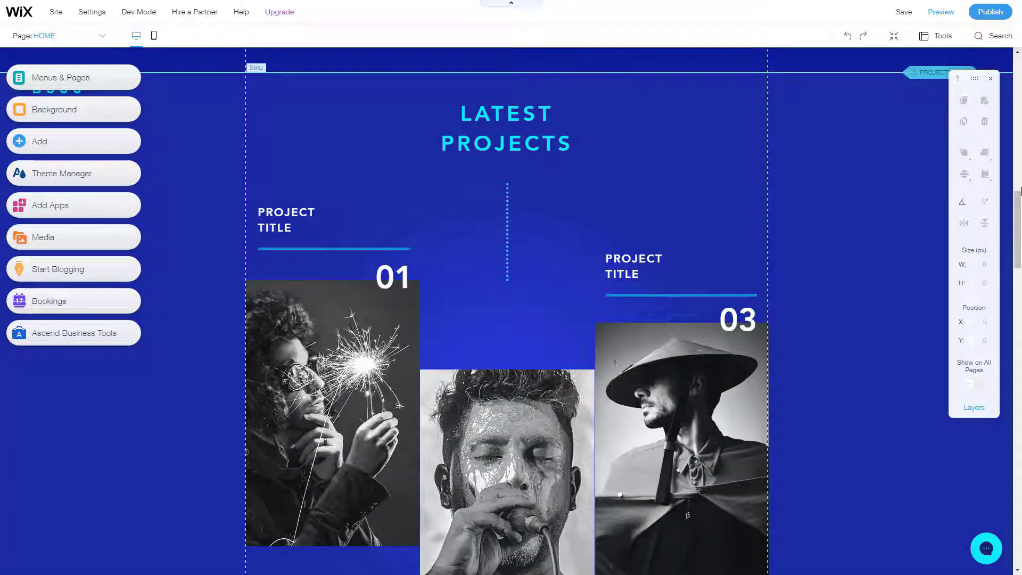
{"action": "scroll", "scroll_direction": "down", "scroll_amount": 3}
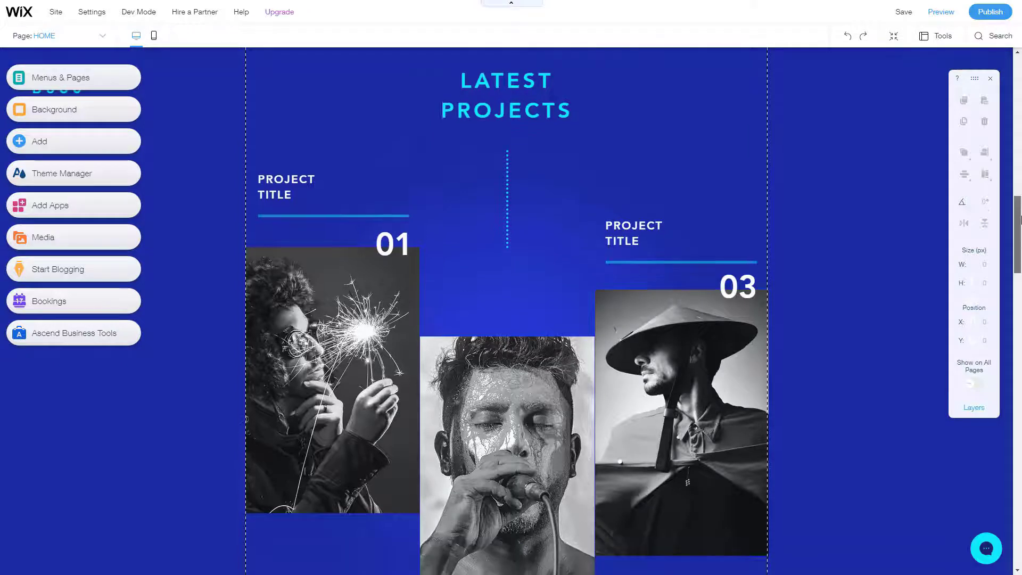
{"action": "scroll", "scroll_direction": "down", "scroll_amount": 3}
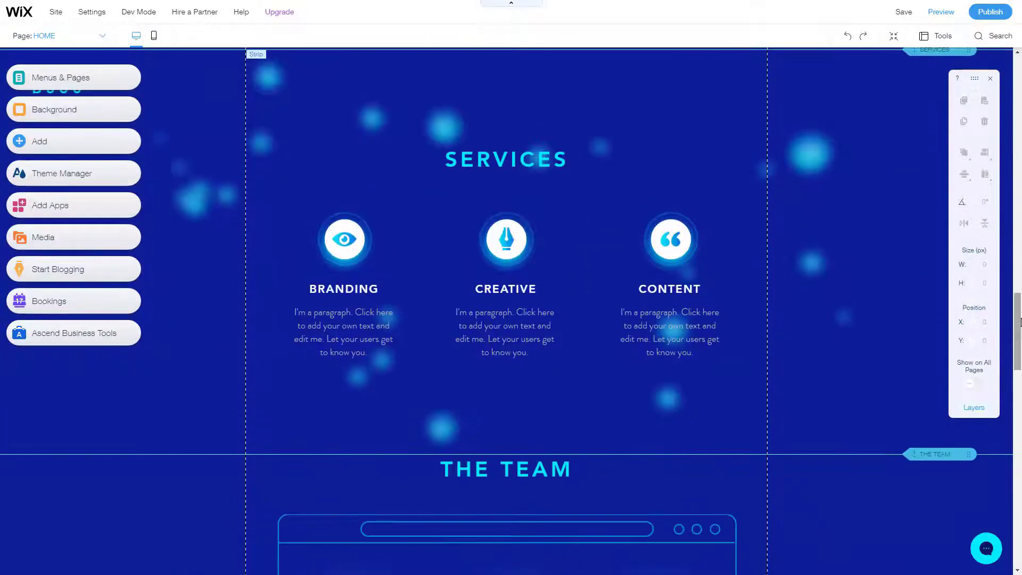
{"action": "scroll", "scroll_direction": "down", "scroll_amount": 3}
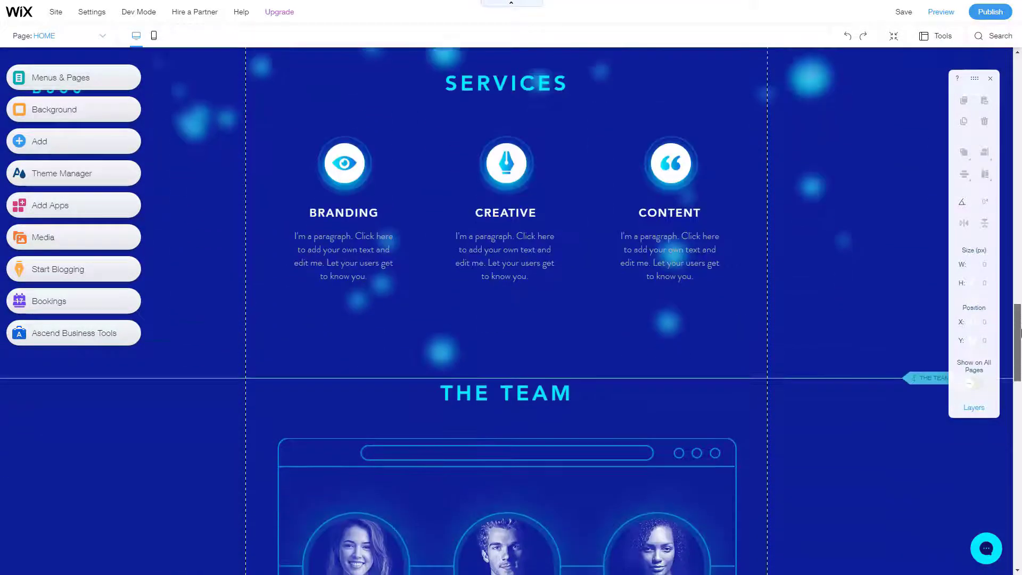
{"action": "scroll", "scroll_direction": "down", "scroll_amount": 3}
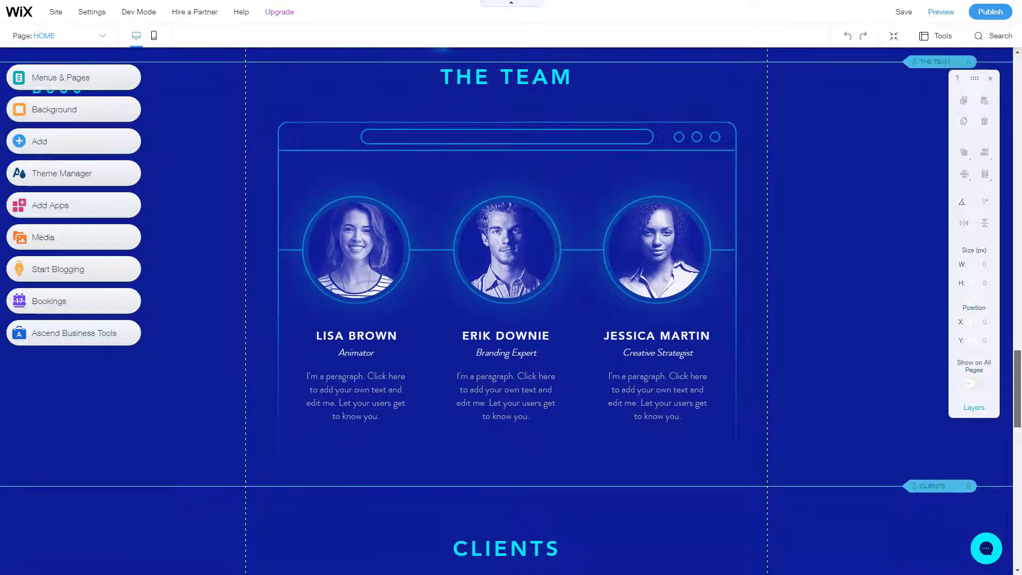
{"action": "scroll", "scroll_direction": "down", "scroll_amount": 3}
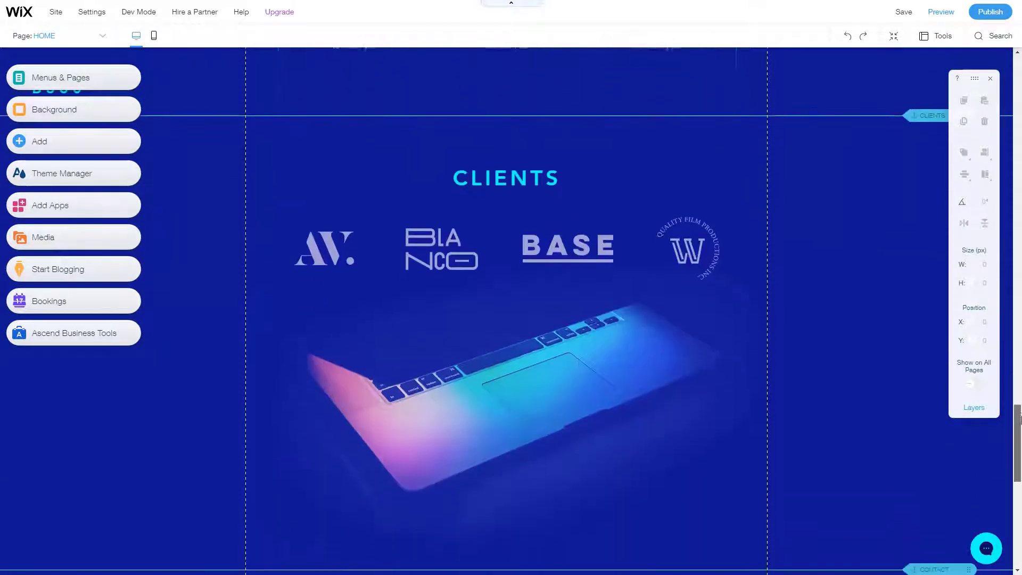
{"action": "left_click", "coordinate": [323, 248]}
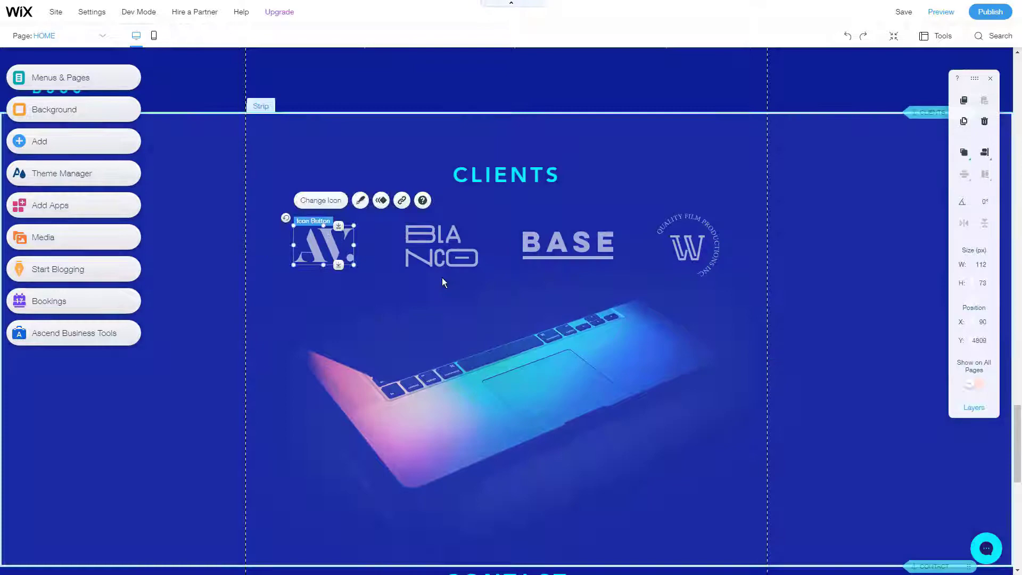
{"action": "scroll", "scroll_direction": "down", "scroll_amount": 3}
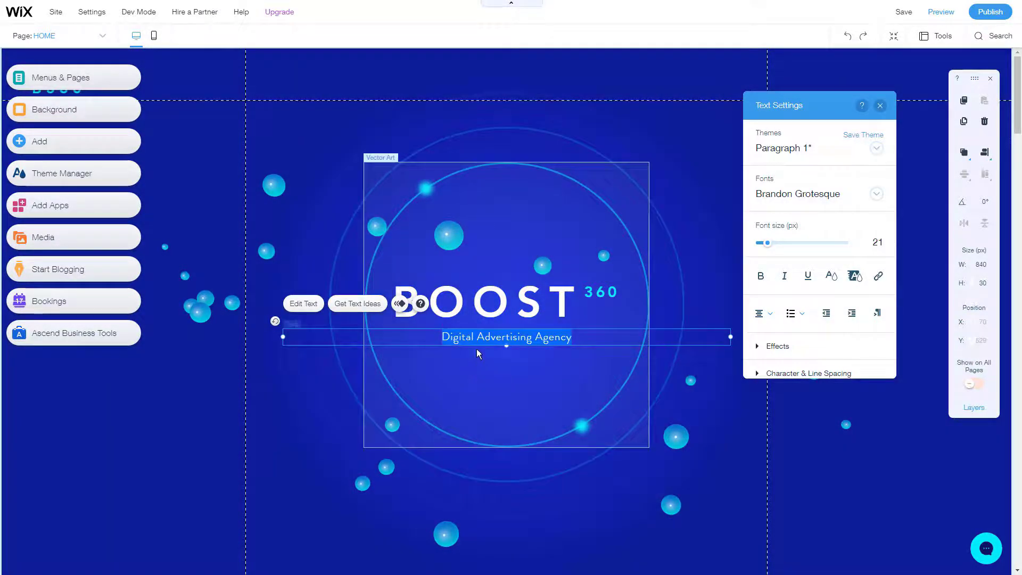
- Retype the hero subtitle as 'Online marketing agency' and shrink the title's font size
{"action": "type", "text": "Online marketing agency."}
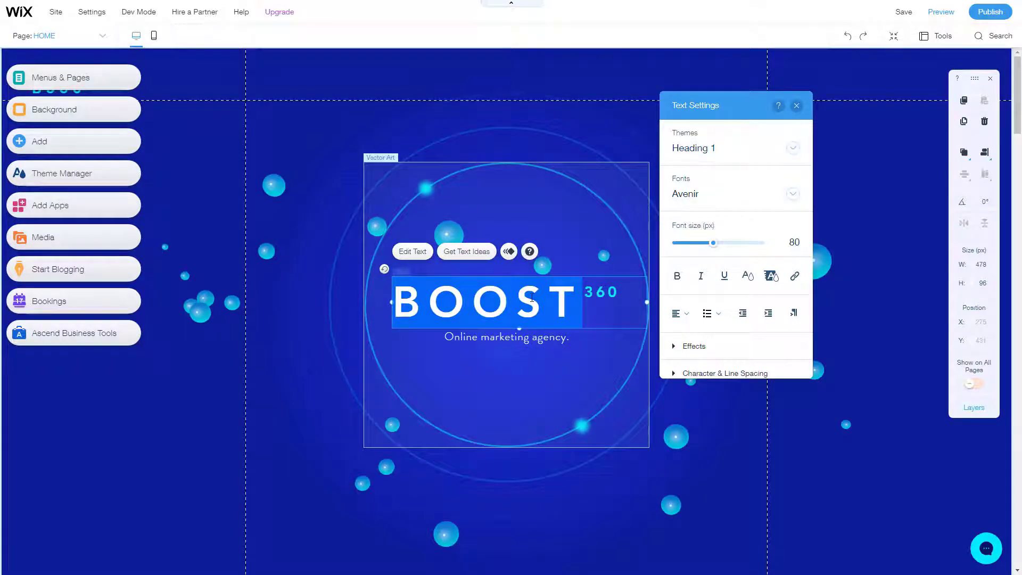
{"action": "type", "text": "My company name"}
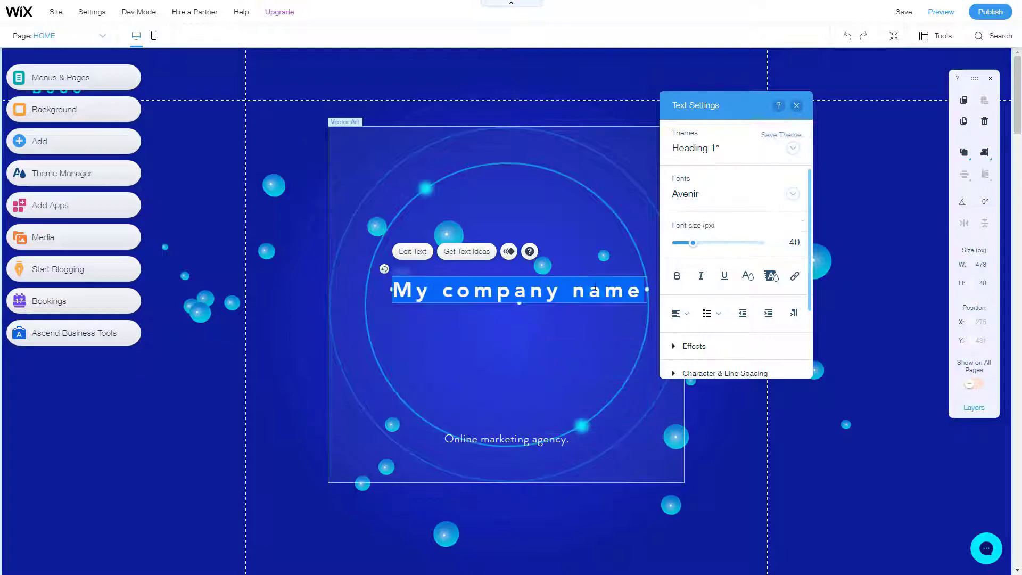
{"action": "left_click_drag", "start_coordinate": [693, 243], "coordinate": [682, 244]}
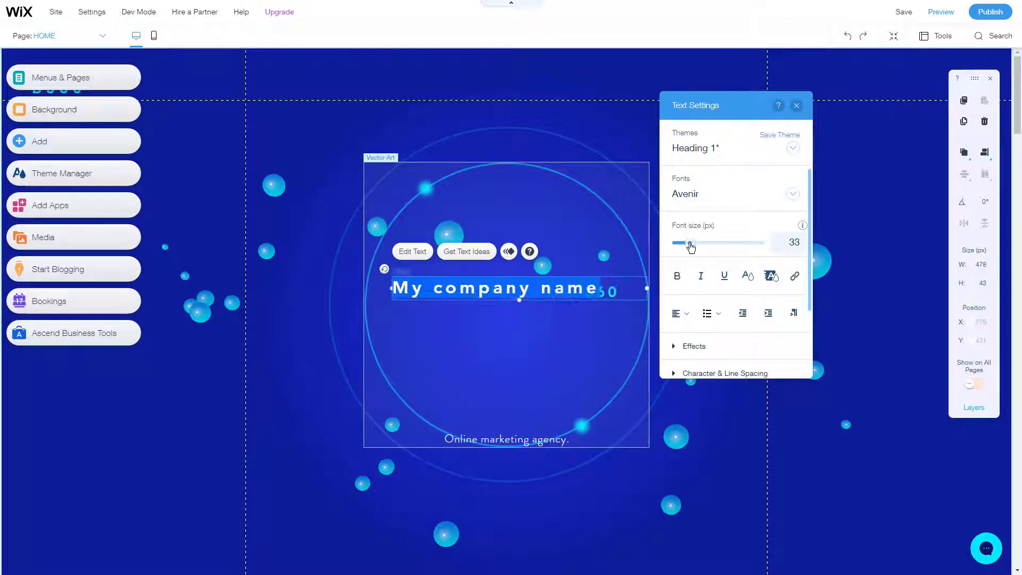
{"action": "left_click_drag", "start_coordinate": [690, 243], "coordinate": [684, 244]}
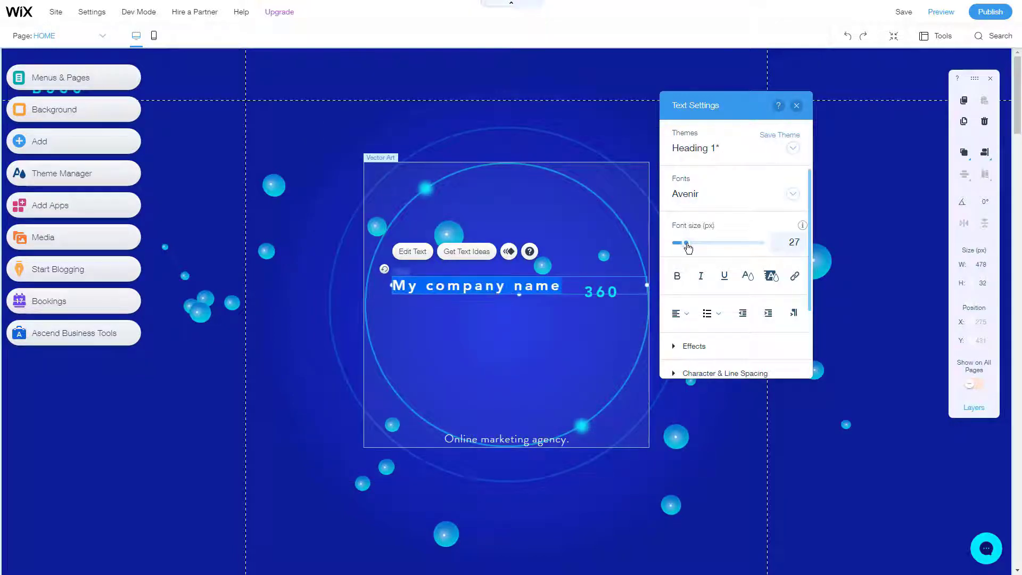
- Rename the hero title to 'Agency' and position it with the 360 label beside it
{"action": "type", "text": "Agency"}
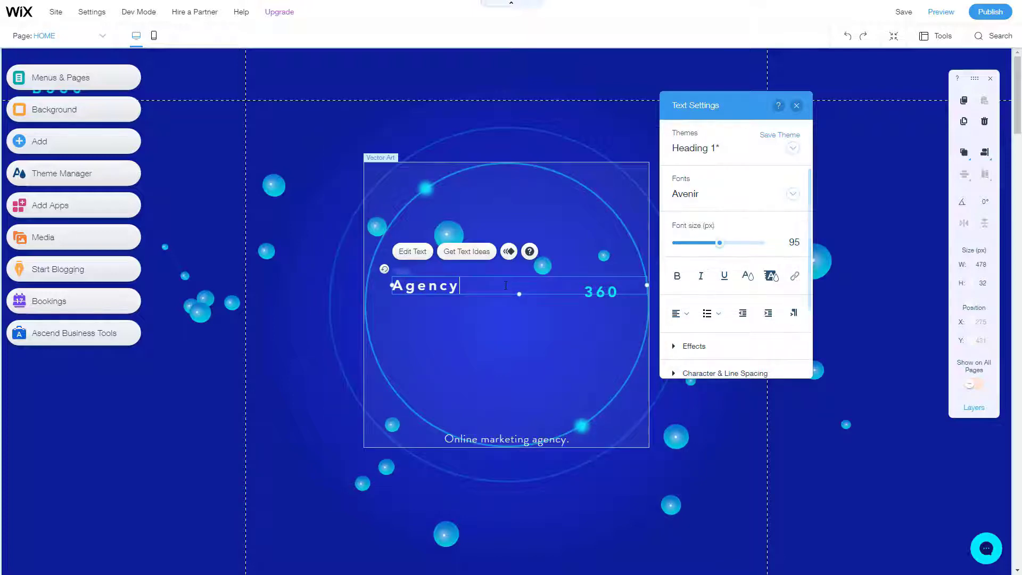
{"action": "left_click_drag", "start_coordinate": [719, 243], "coordinate": [713, 246]}
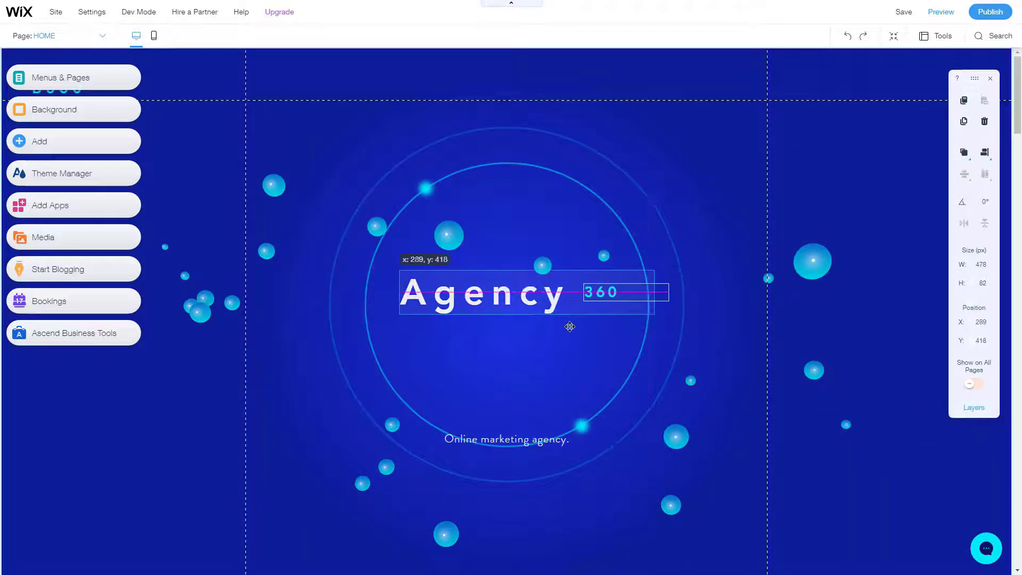
{"action": "left_click_drag", "start_coordinate": [600, 292], "coordinate": [595, 295]}
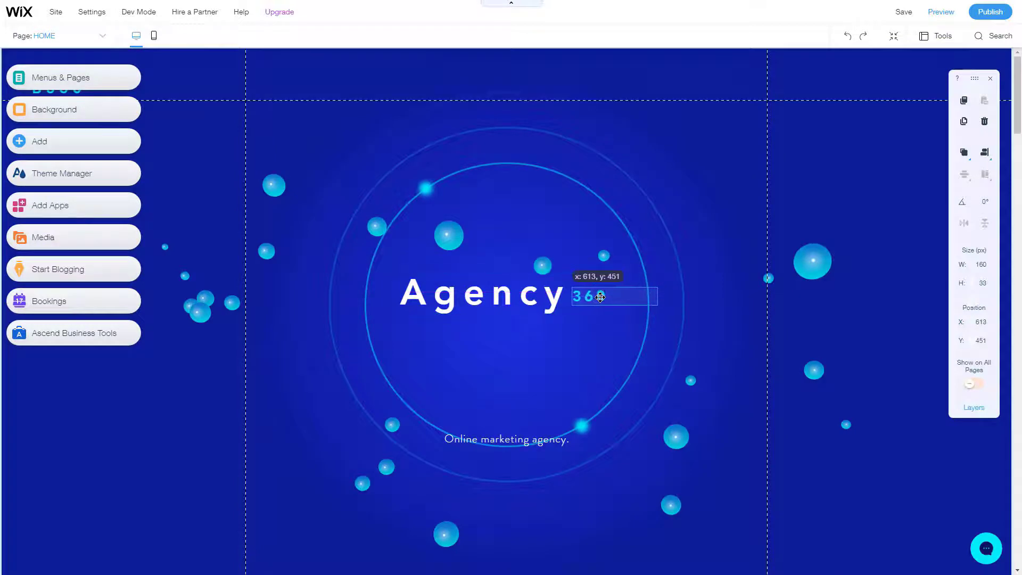